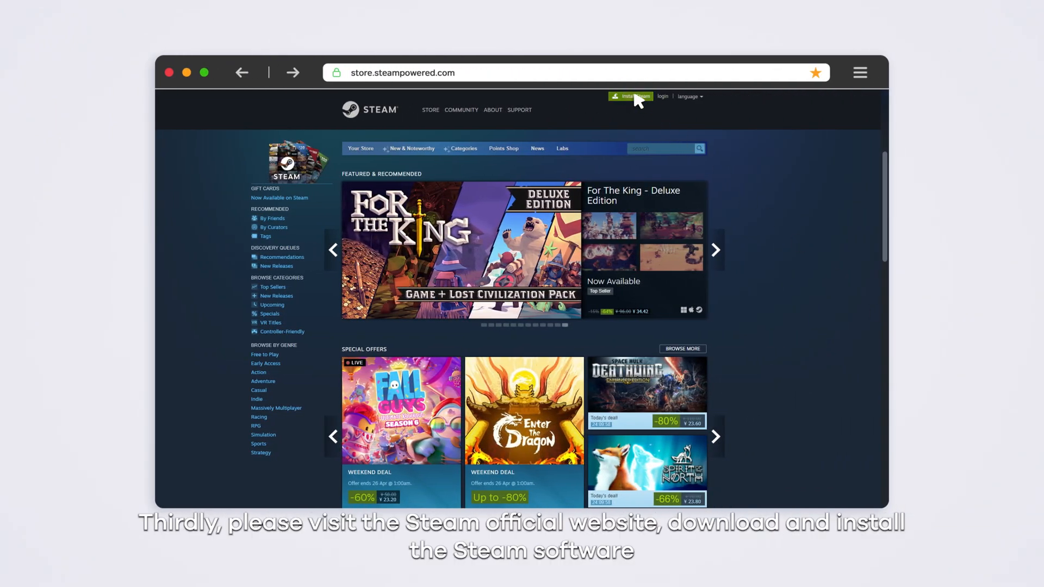
Step: Download the Steam client installer from store.steampowered.com via 'Install Steam'
left_click(631, 96)
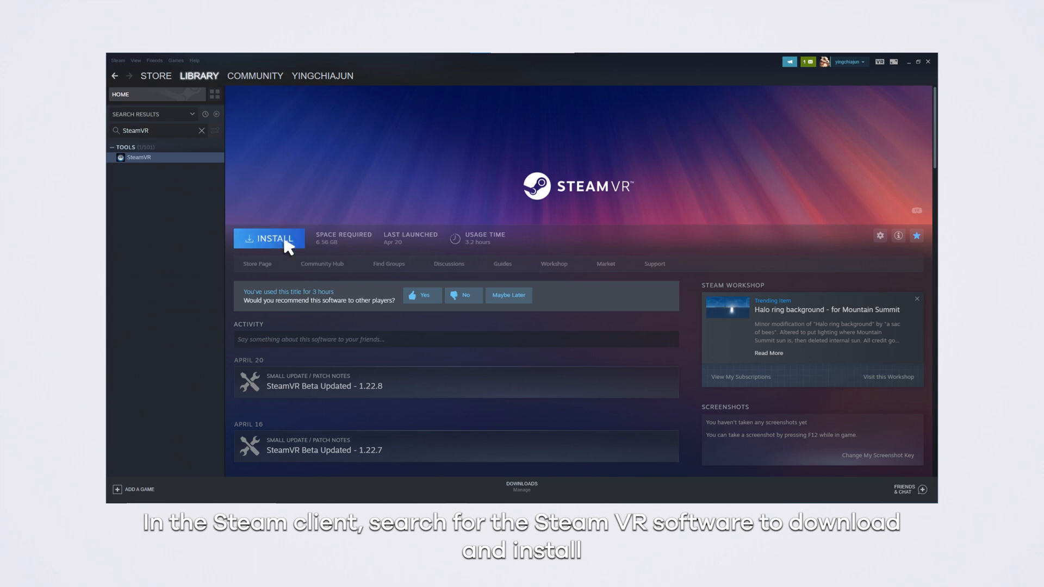
Step: Install SteamVR from its Steam Library page
left_click(269, 238)
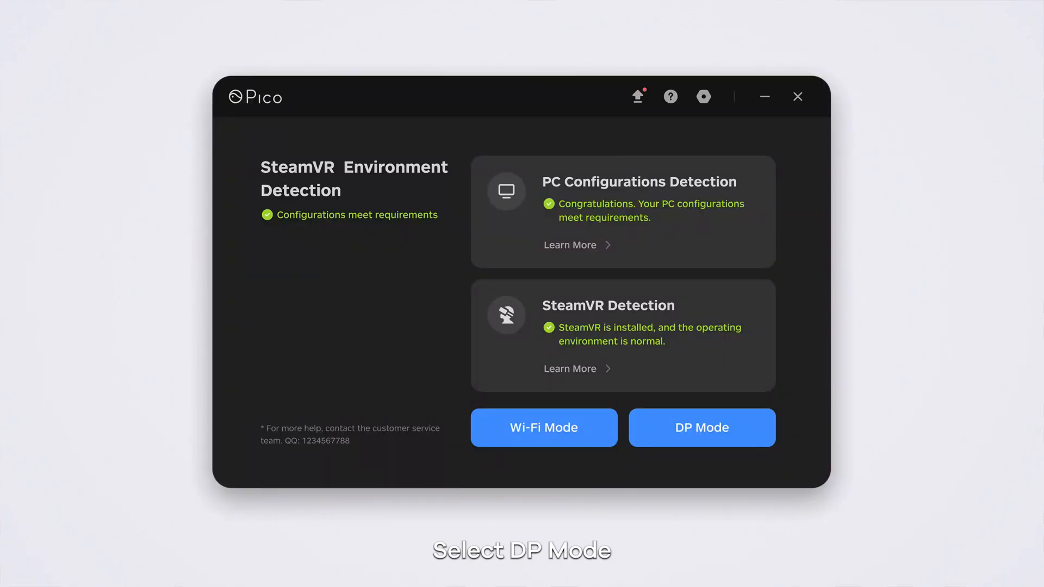
Step: Select 'DP Mode' as the headset connection mode after both checks pass
left_click(701, 427)
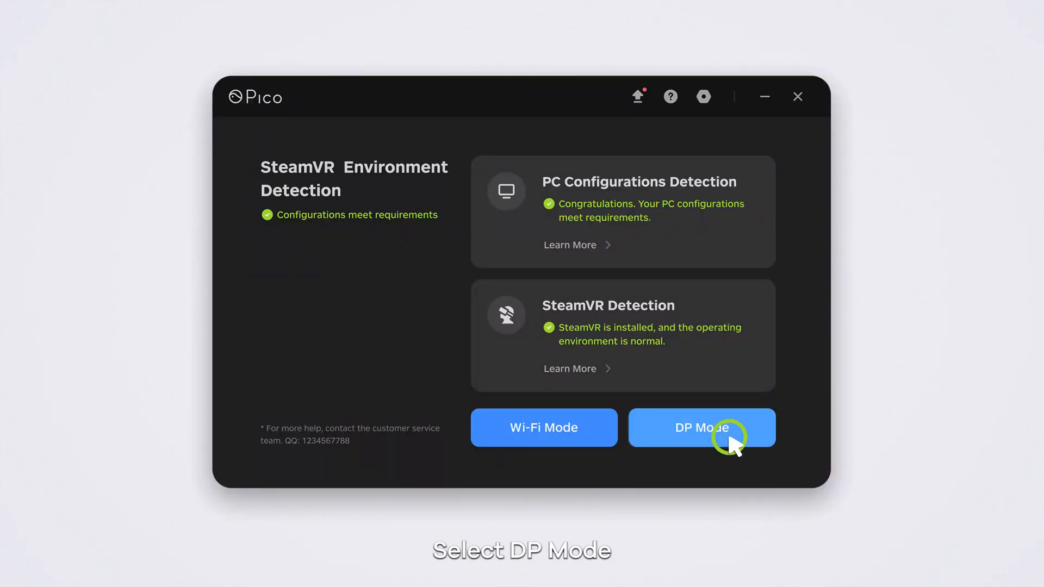
left_click(700, 427)
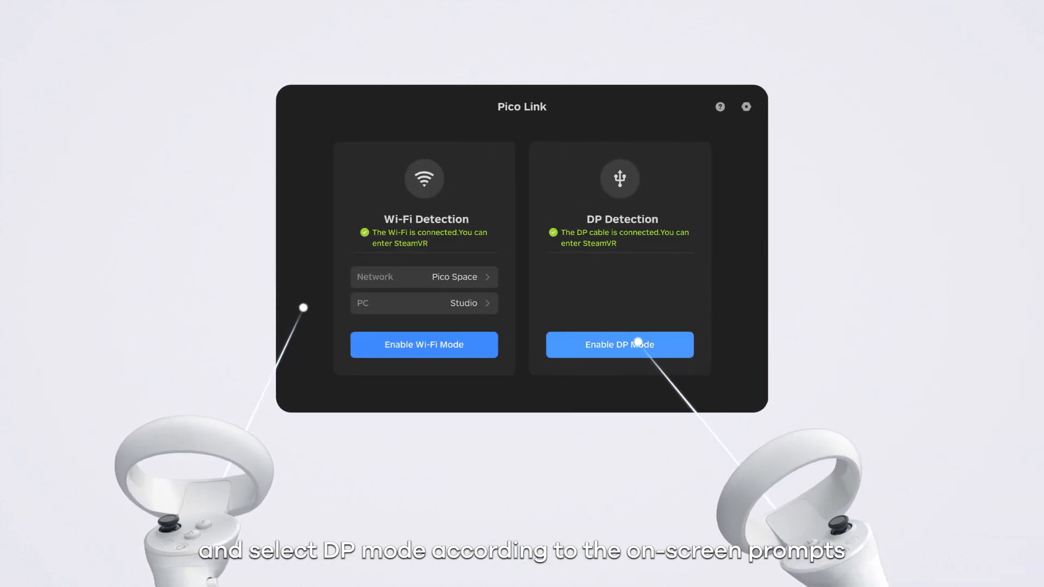
Step: Enable DP Mode on the headset, start SteamVR and dismiss the key operation instructions
left_click(618, 344)
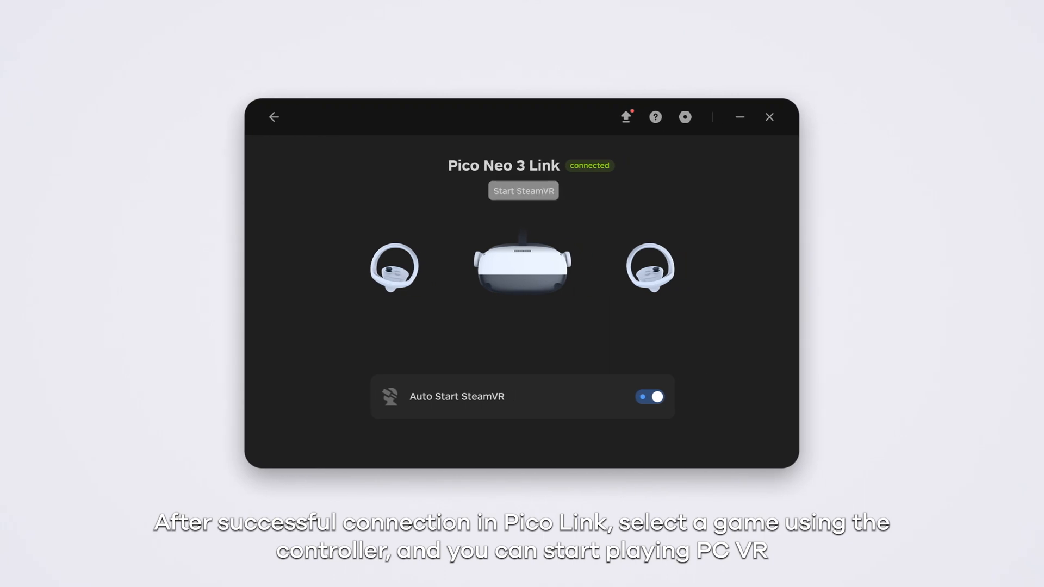
left_click(523, 191)
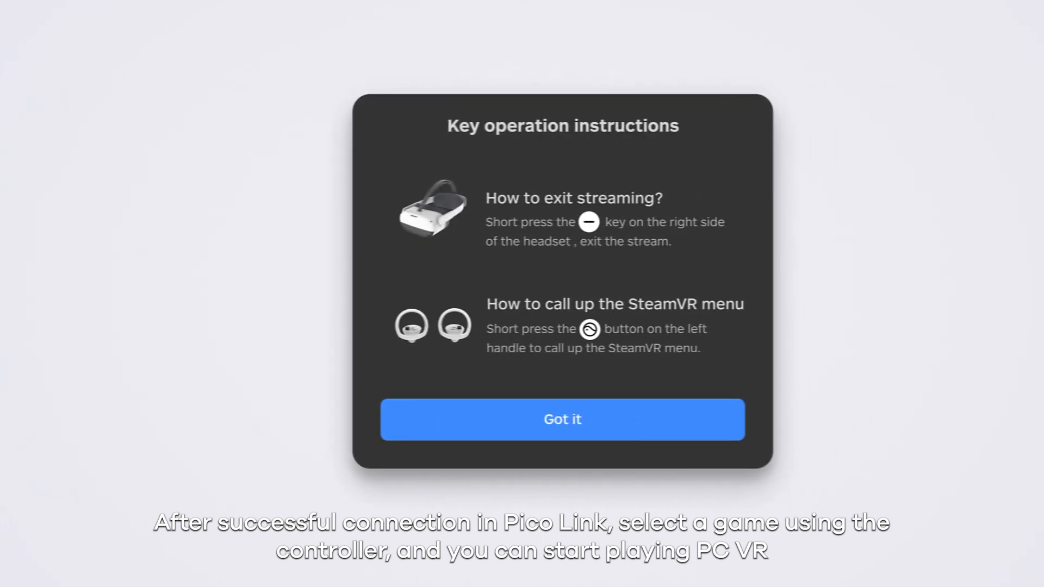
left_click(561, 419)
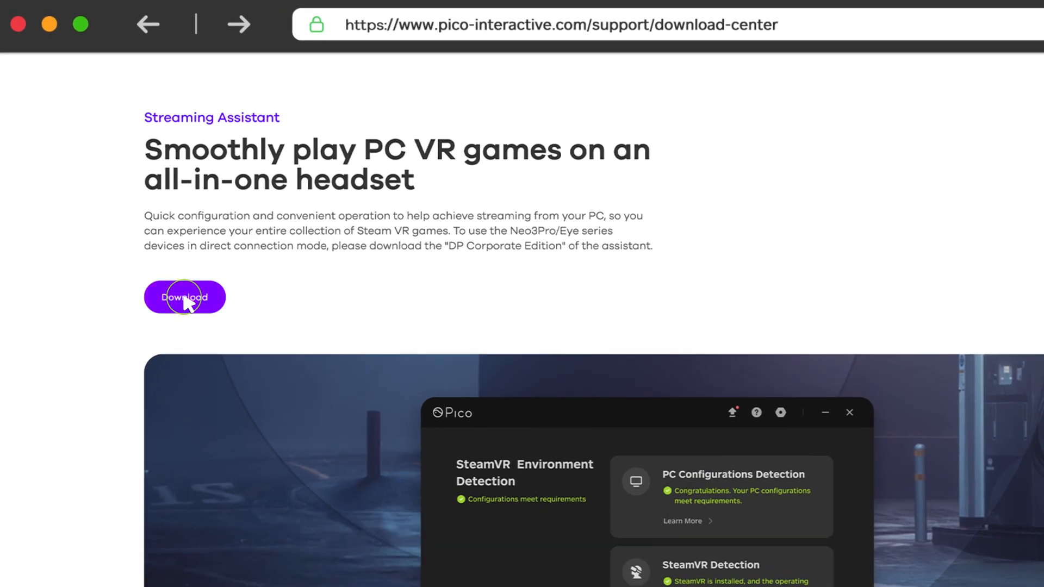
Step: Download the Streaming Assistant from the Pico download center
left_click(185, 297)
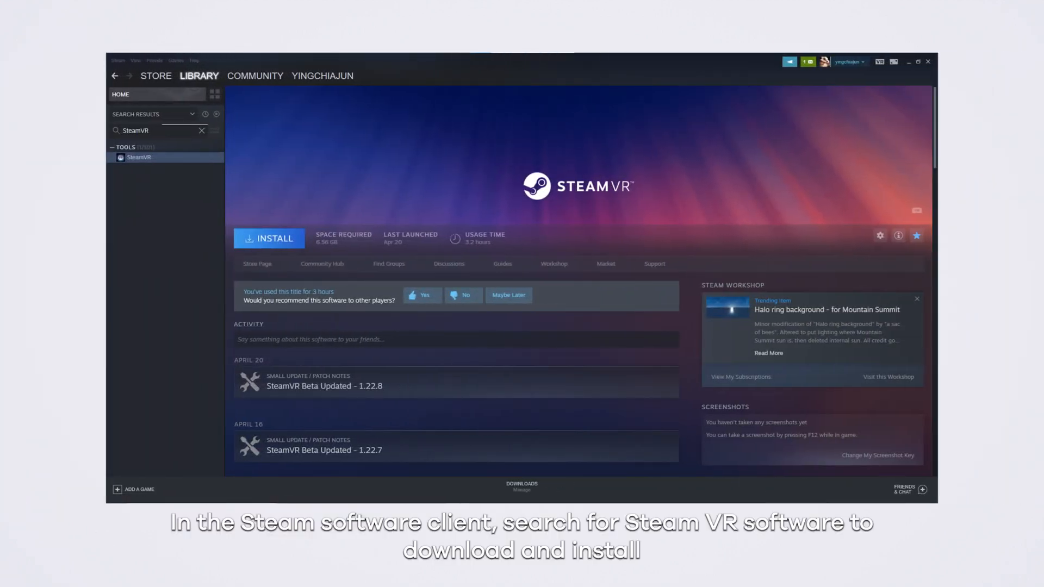
mouse_move(292, 259)
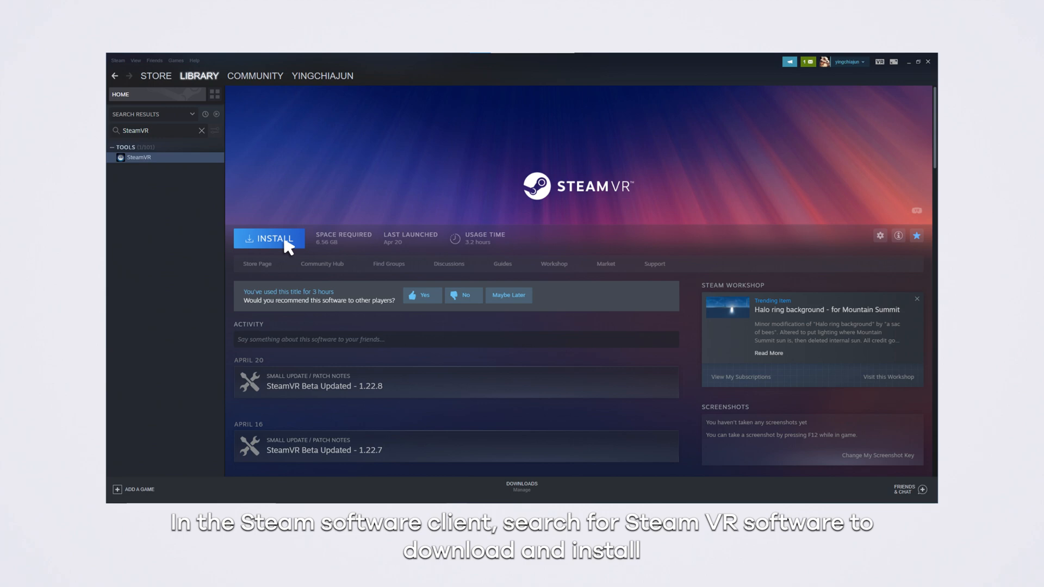
Step: Install SteamVR, then select 'Wi-Fi Mode' as the connection mode in Pico Link
left_click(269, 238)
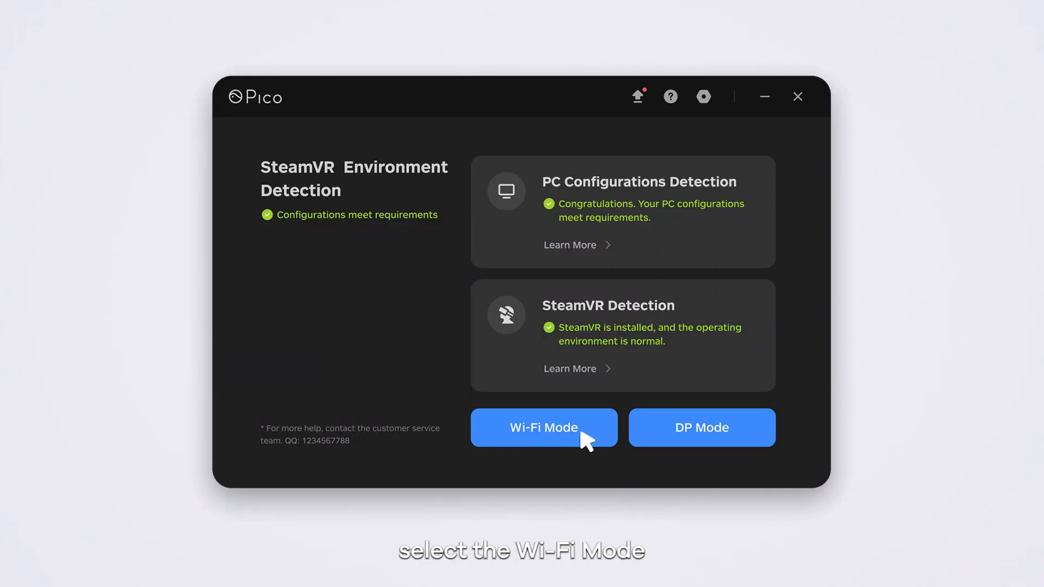
left_click(544, 428)
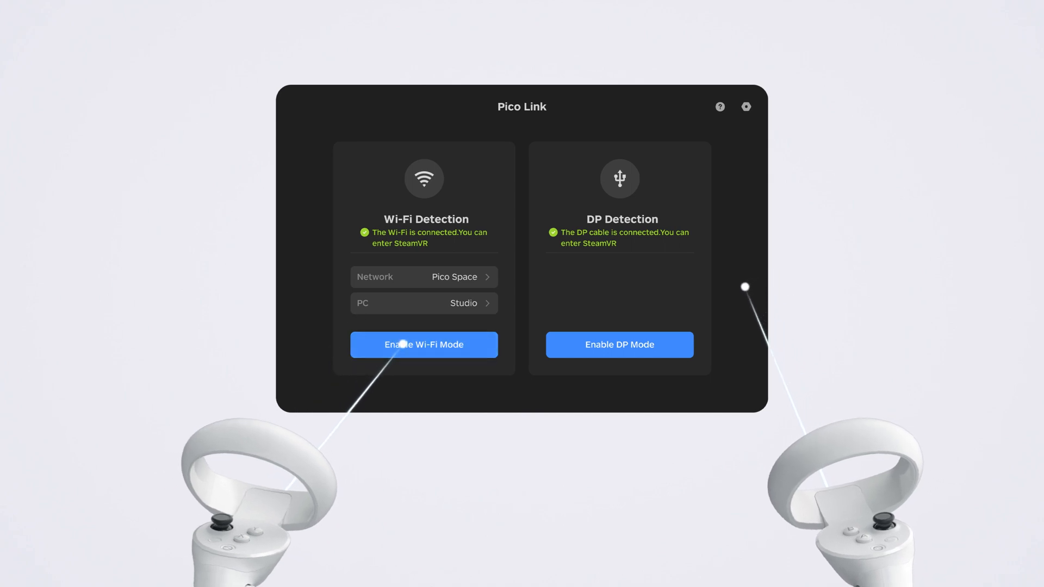
Step: Enable Wi-Fi Mode on the headset and dismiss the instructions to enter SteamVR
left_click(423, 344)
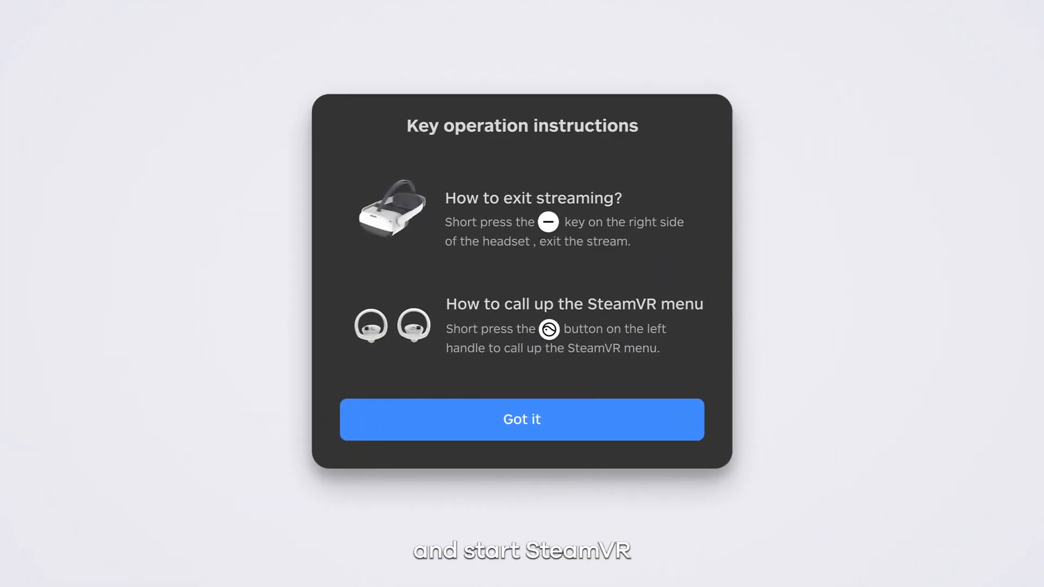
left_click(521, 420)
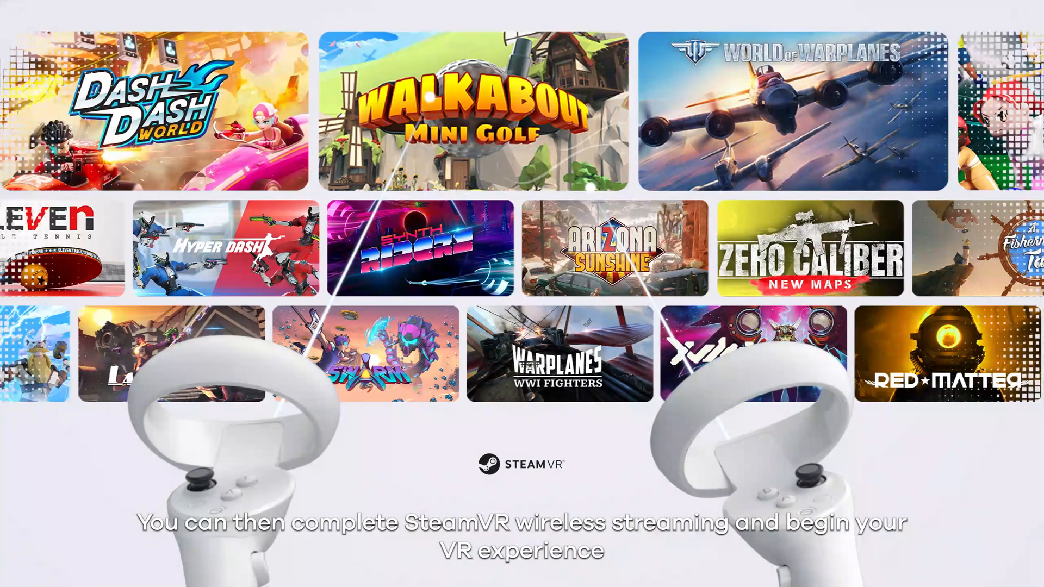